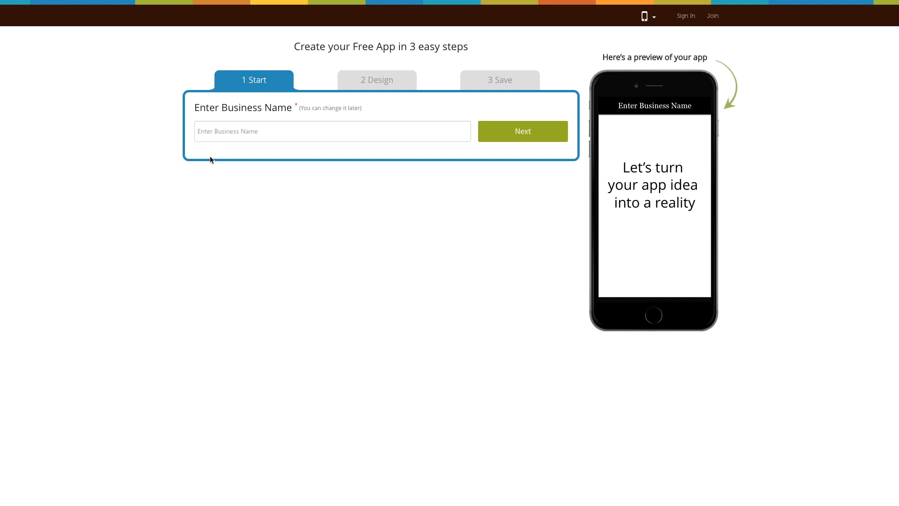
Enter the business name "Text Page Demo" and move to the category step.
type("T")
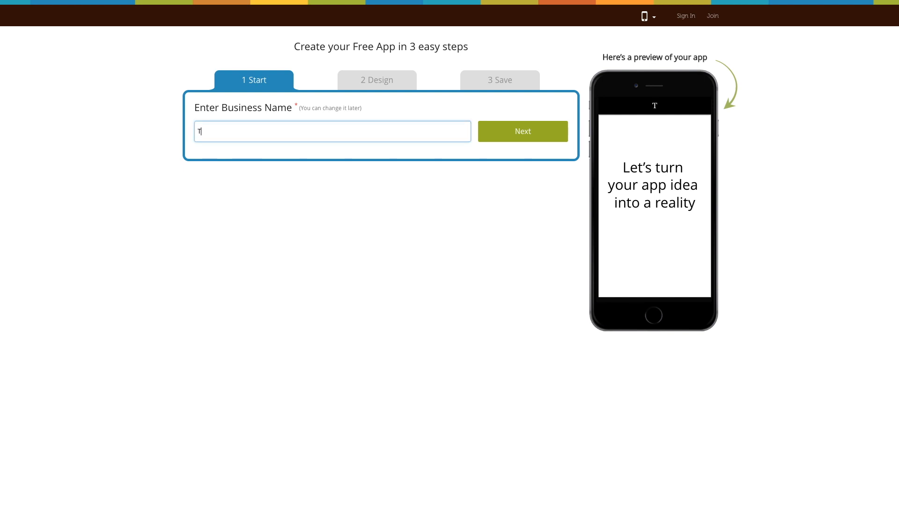
left_click(521, 131)
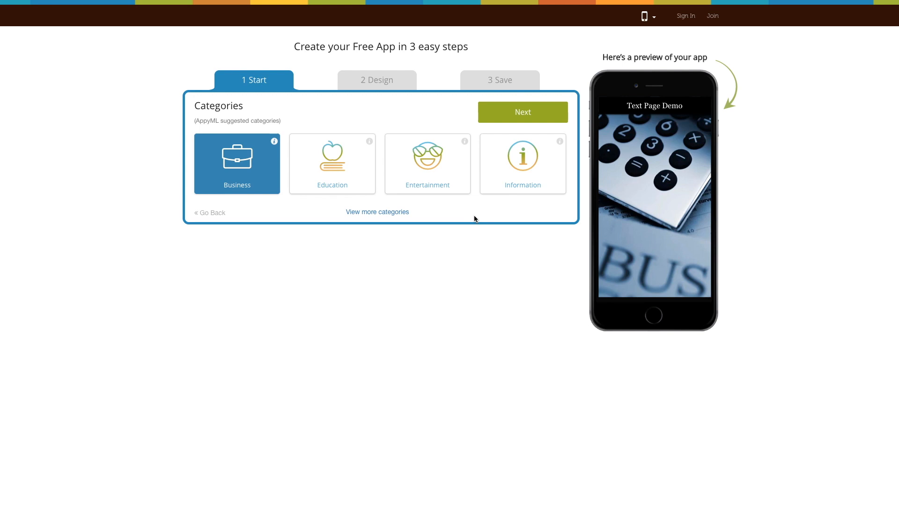
mouse_move(377, 216)
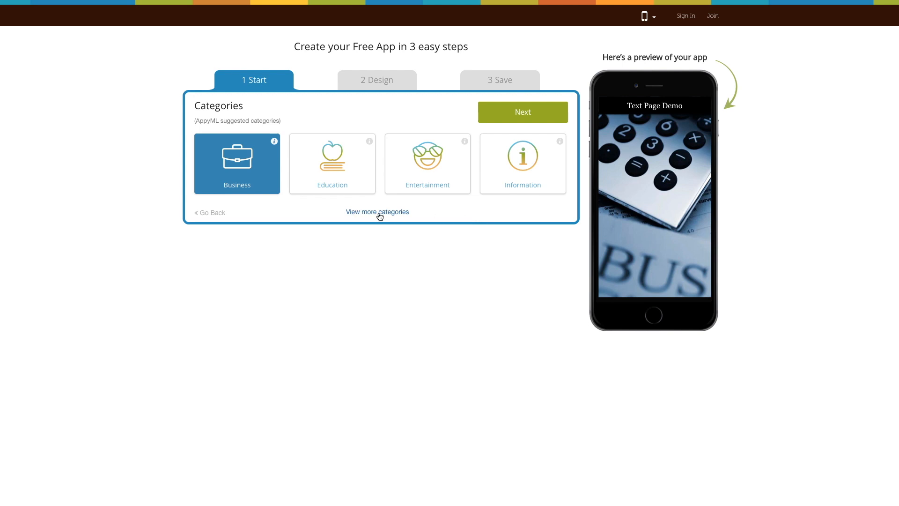
Browse the full category list, keep Business, then keep the Matrix design.
left_click(378, 211)
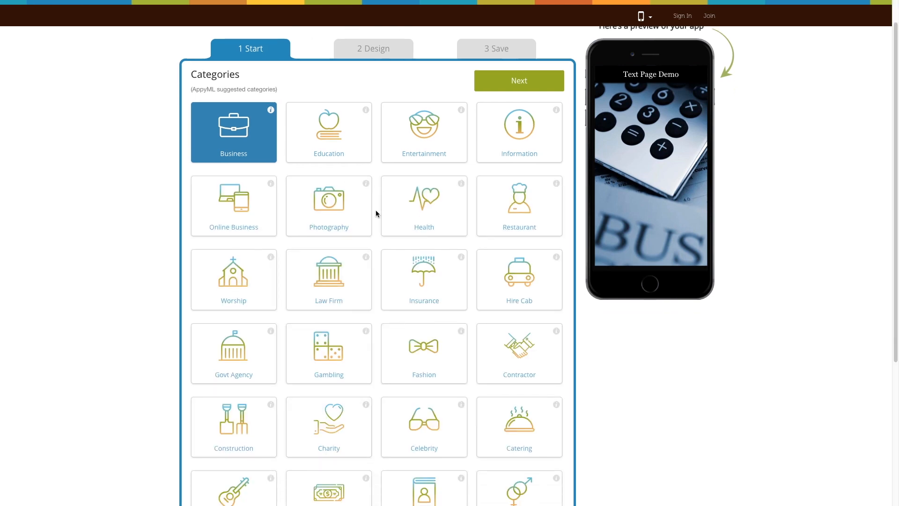
scroll("down", 3)
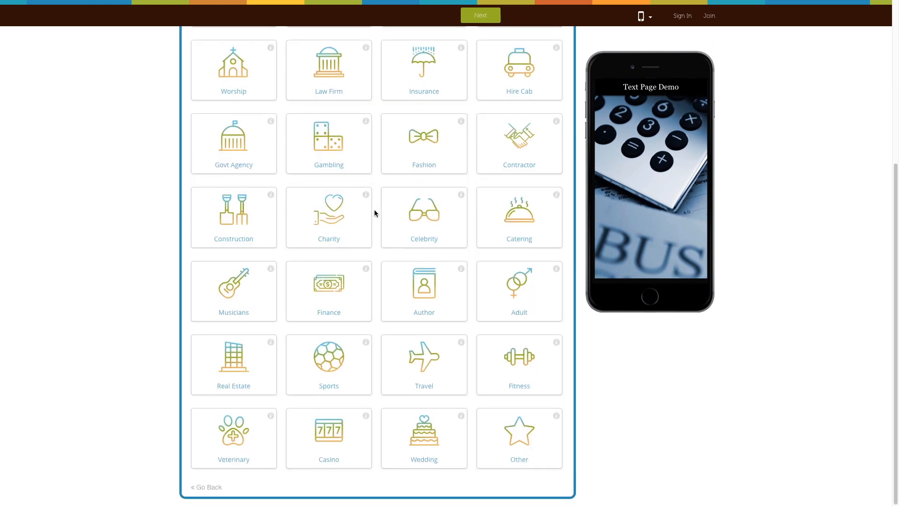
scroll("up", 3)
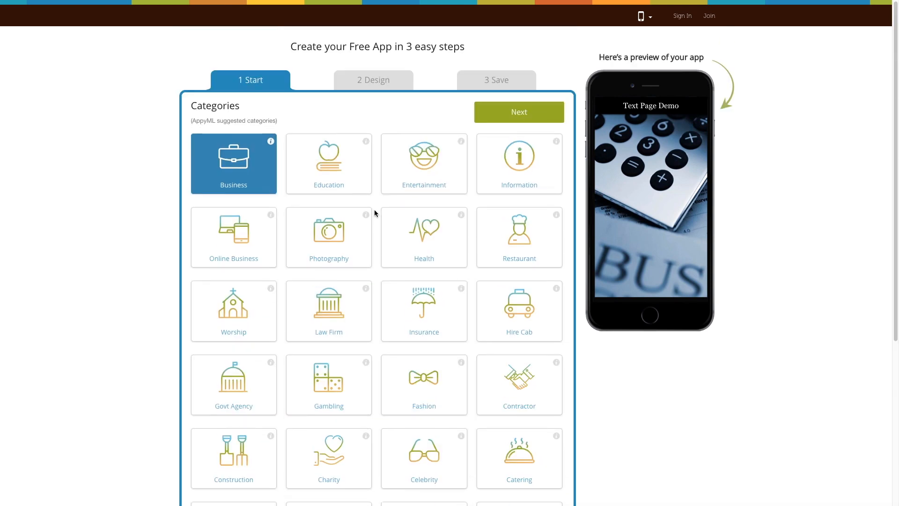
mouse_move(512, 125)
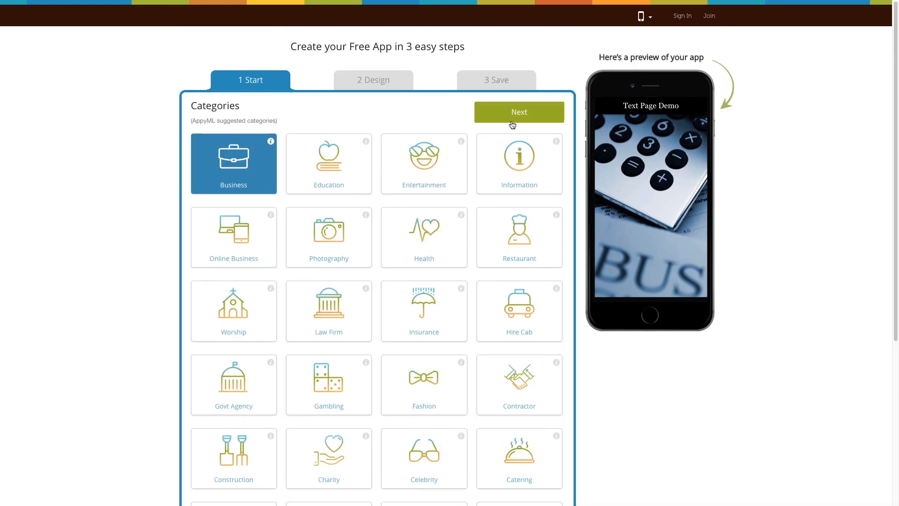
left_click(518, 112)
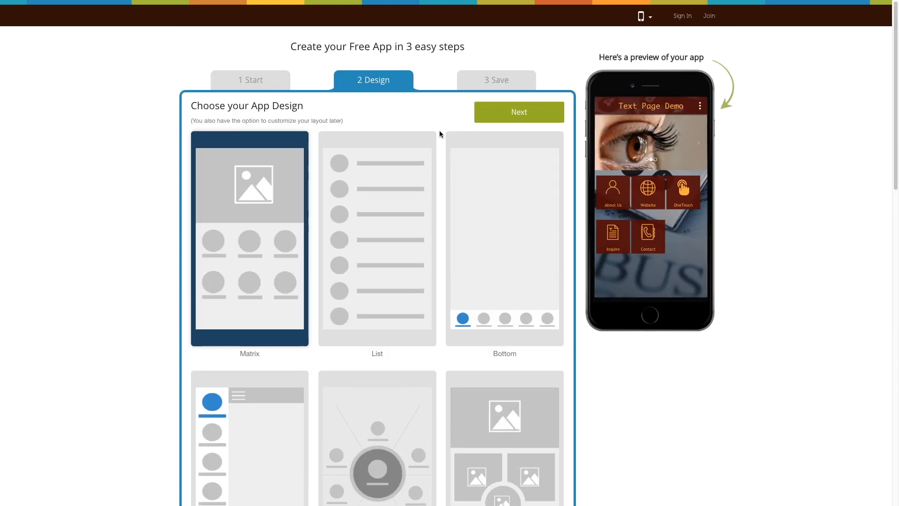
left_click(518, 111)
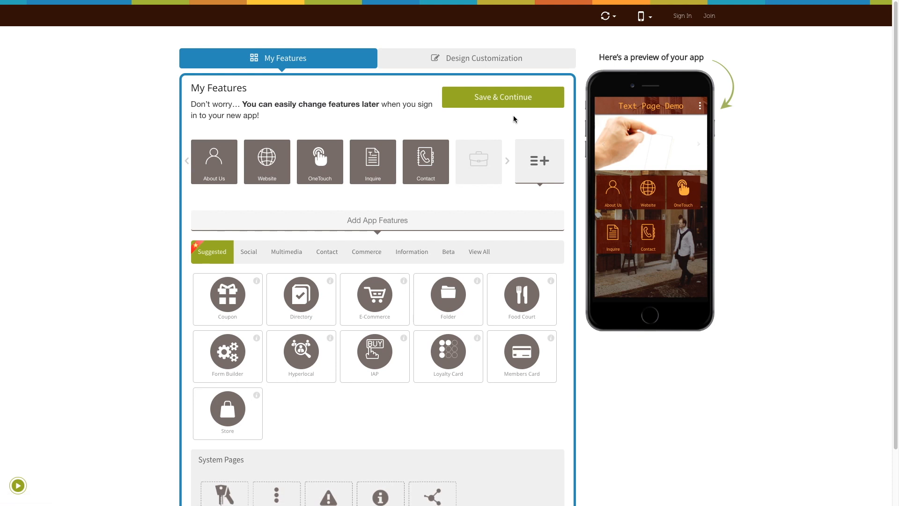
Search the feature list for "Text" and add the Text Page feature to the app.
scroll("down", 3)
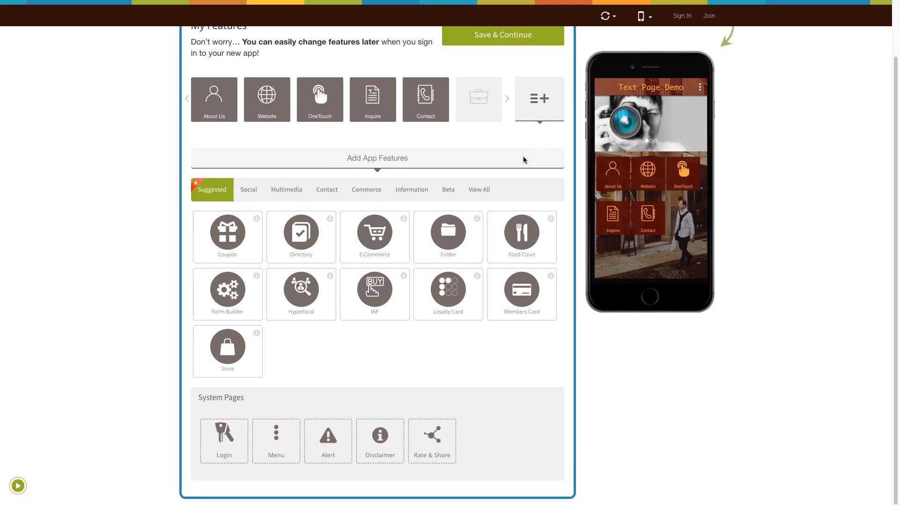
left_click(478, 189)
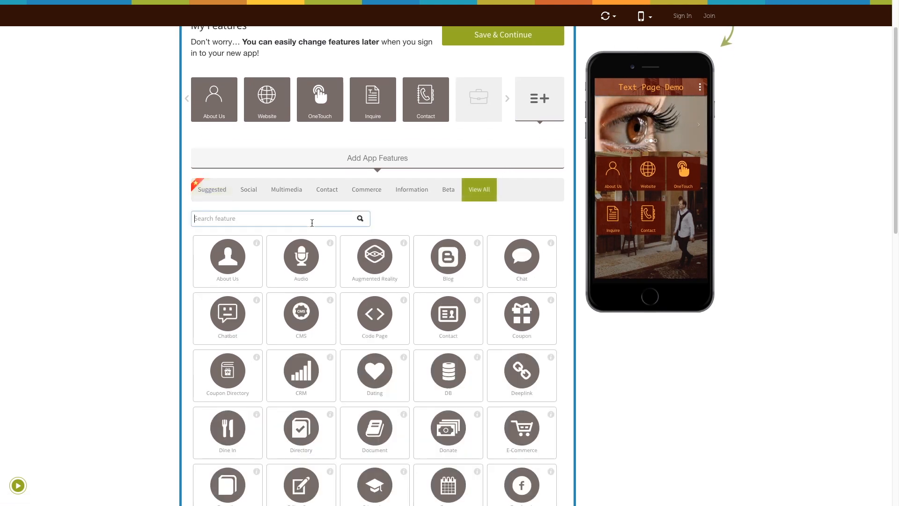
type("Text")
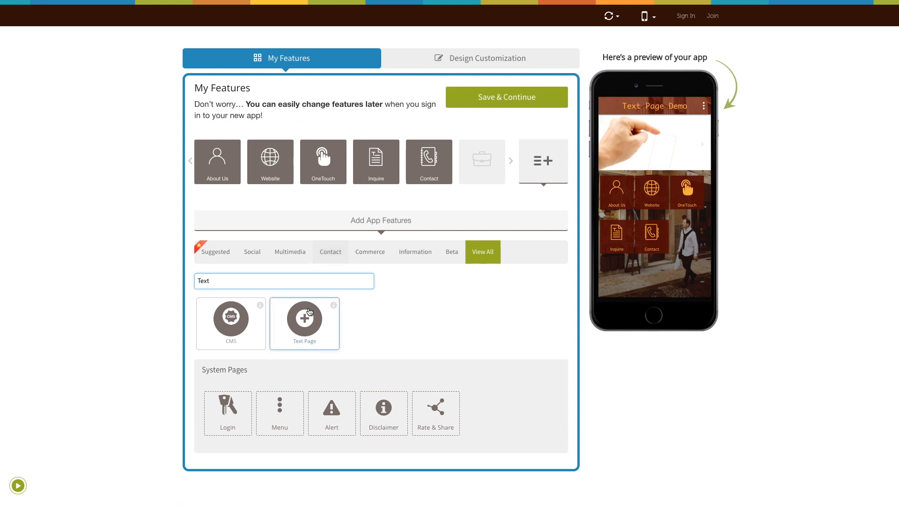
left_click(304, 318)
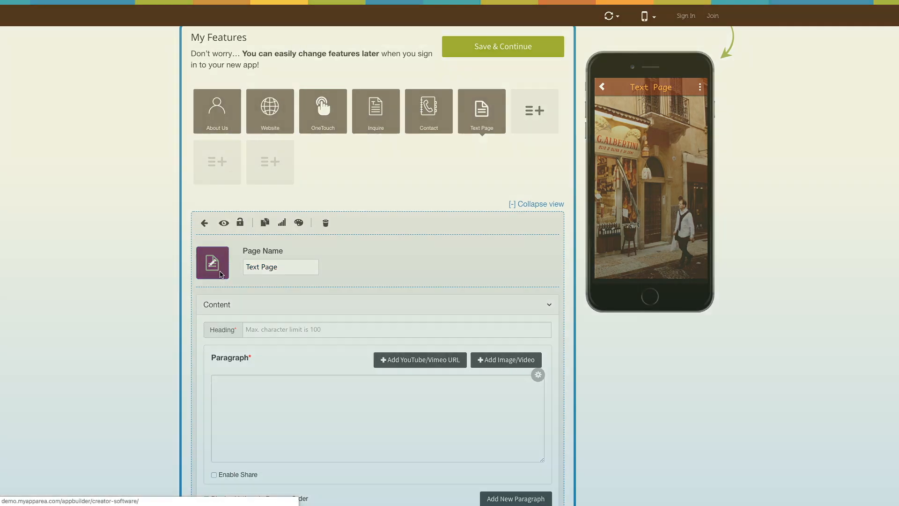
left_click(212, 262)
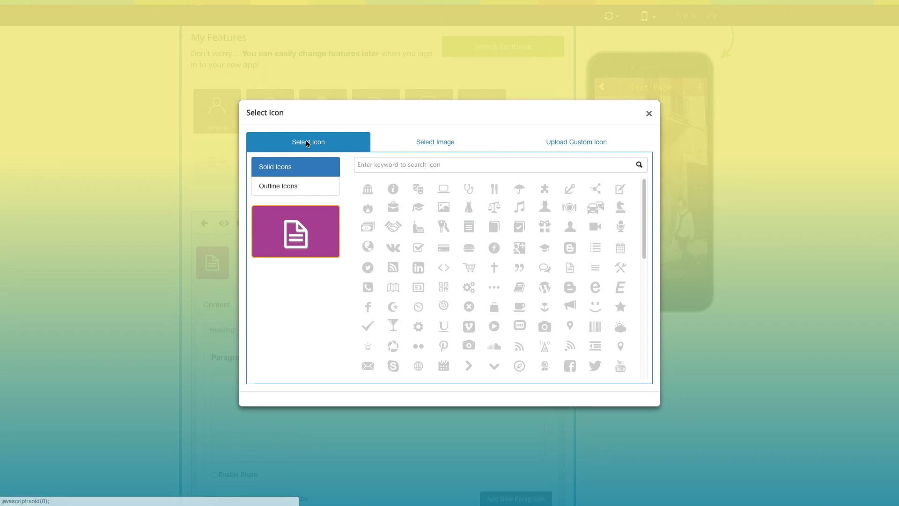
left_click(294, 185)
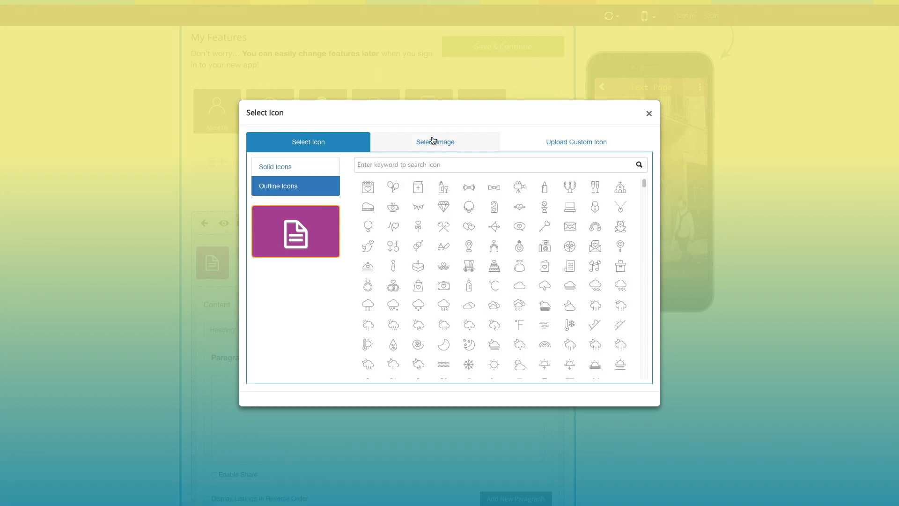
left_click(434, 142)
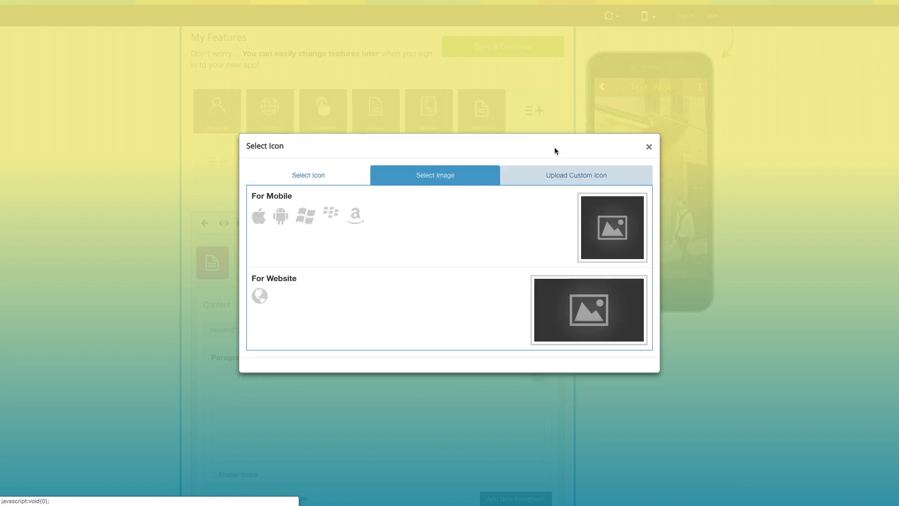
left_click(576, 175)
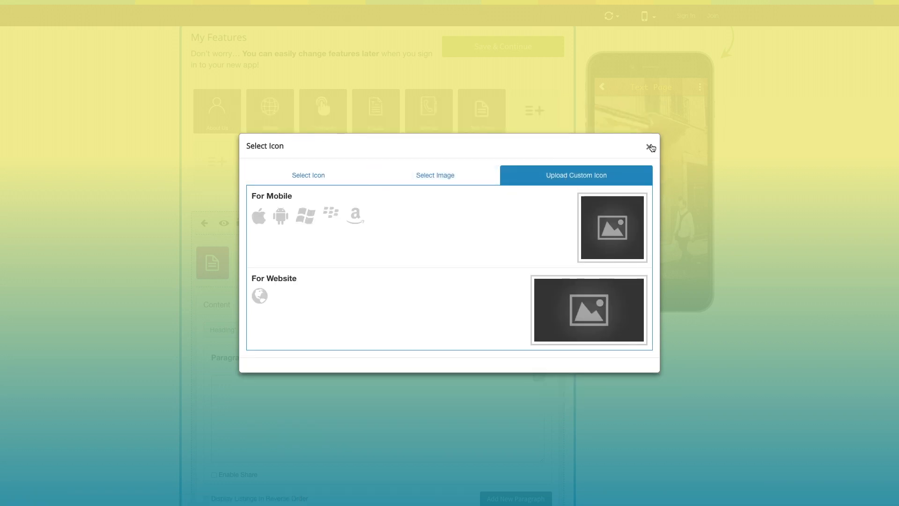
left_click(650, 147)
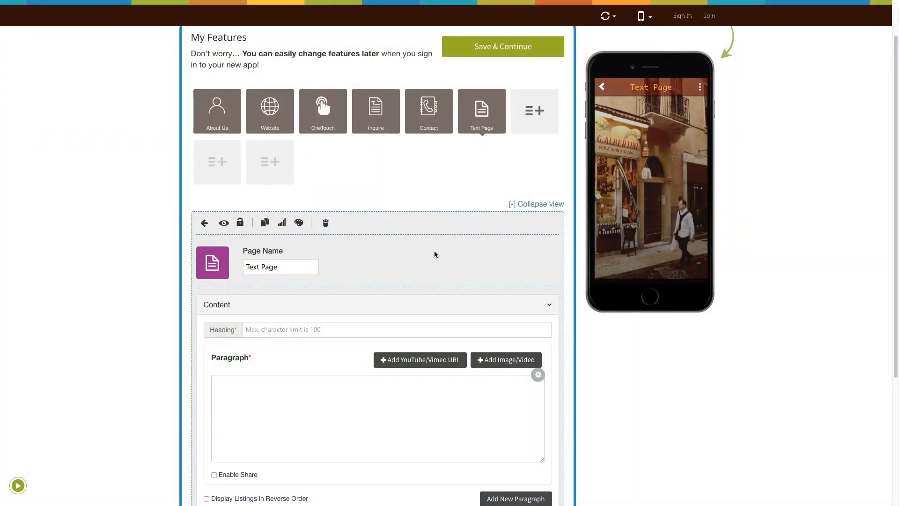
Set the page heading to "Text" and enter a YouTube link as paragraph video.
scroll("down", 3)
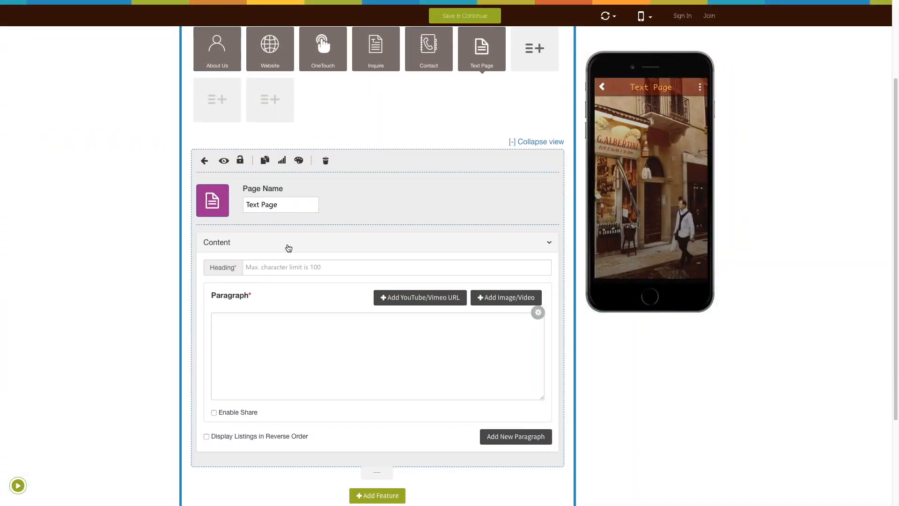
left_click(395, 266)
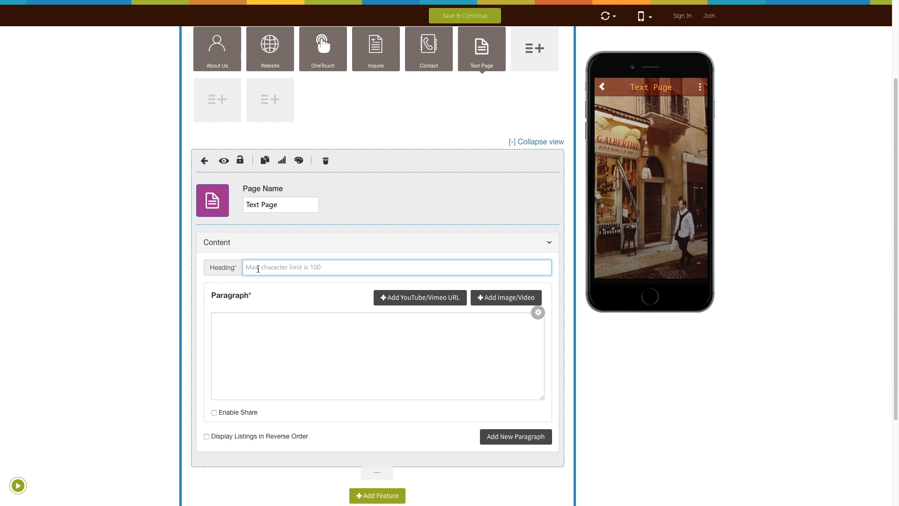
type("Text")
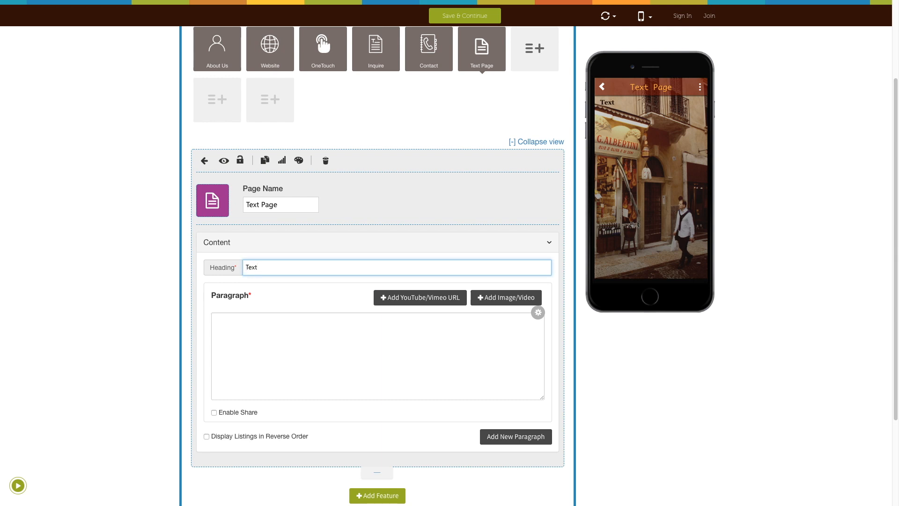
mouse_move(316, 303)
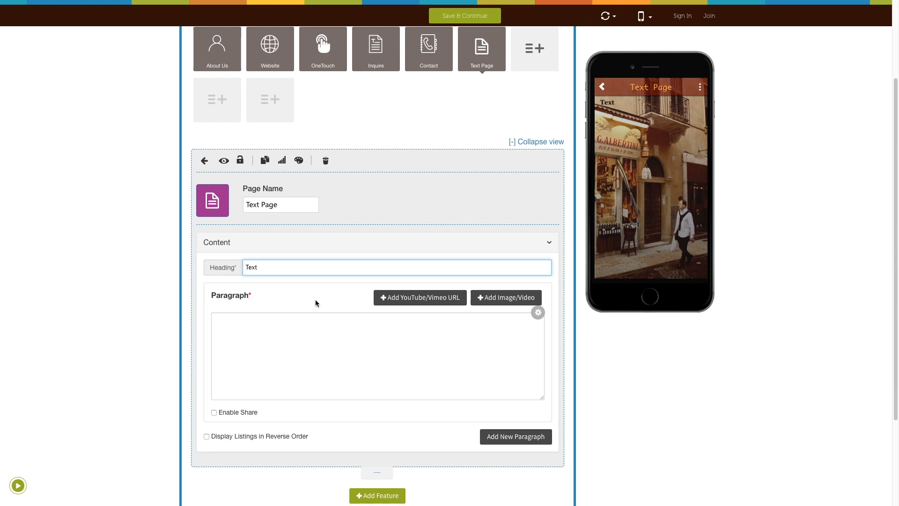
mouse_move(419, 300)
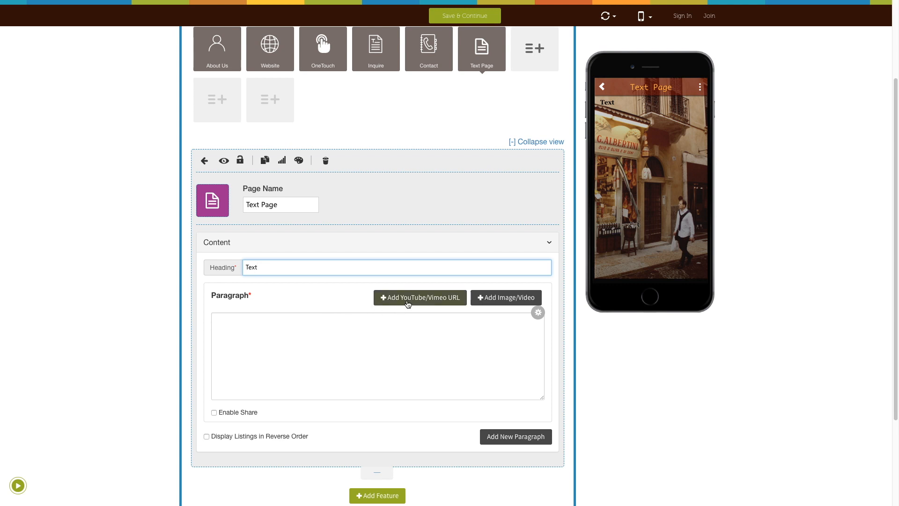
left_click(419, 296)
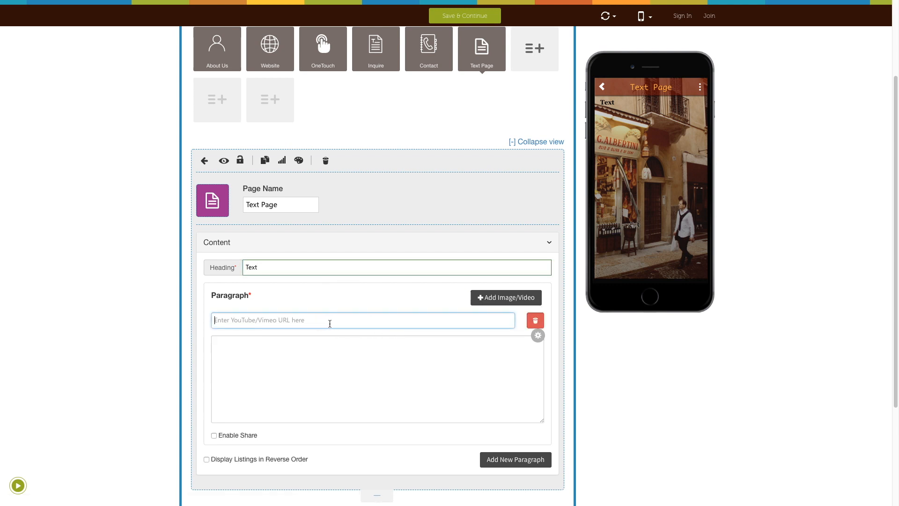
mouse_move(364, 325)
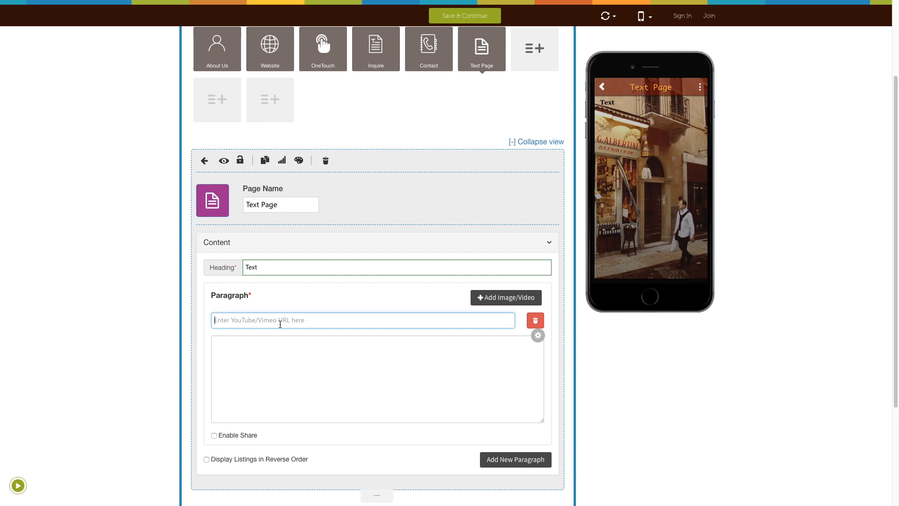
type("https://www.youtube.com/user/EdgewoodBaptist1")
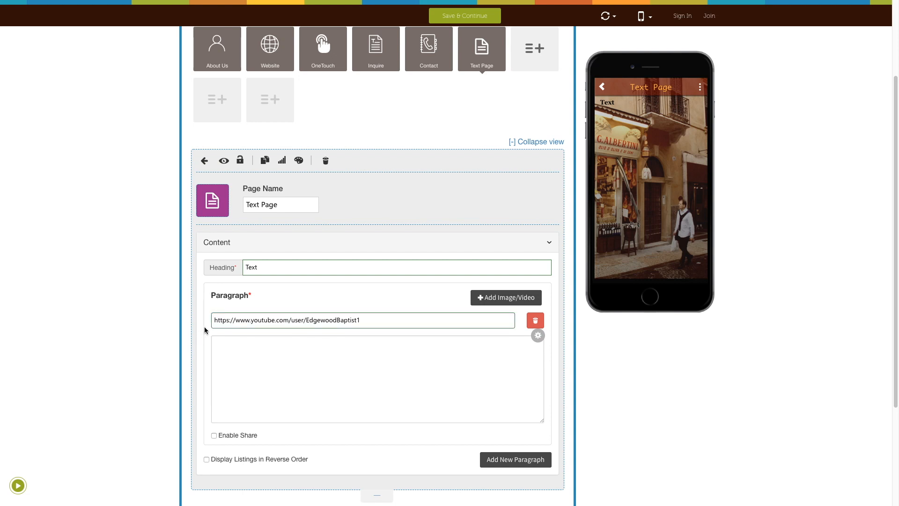
Switch the paragraph media to an image and upload the pencil icon PNG.
left_click(505, 298)
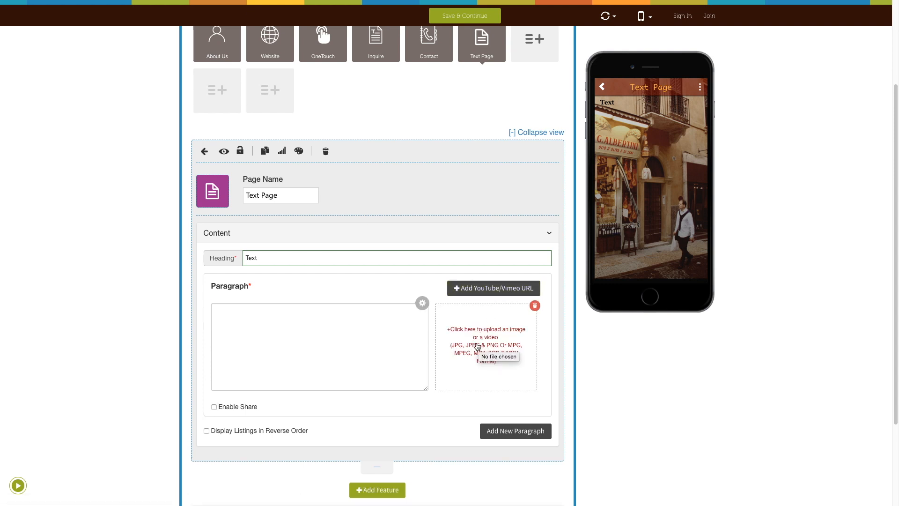
left_click(486, 332)
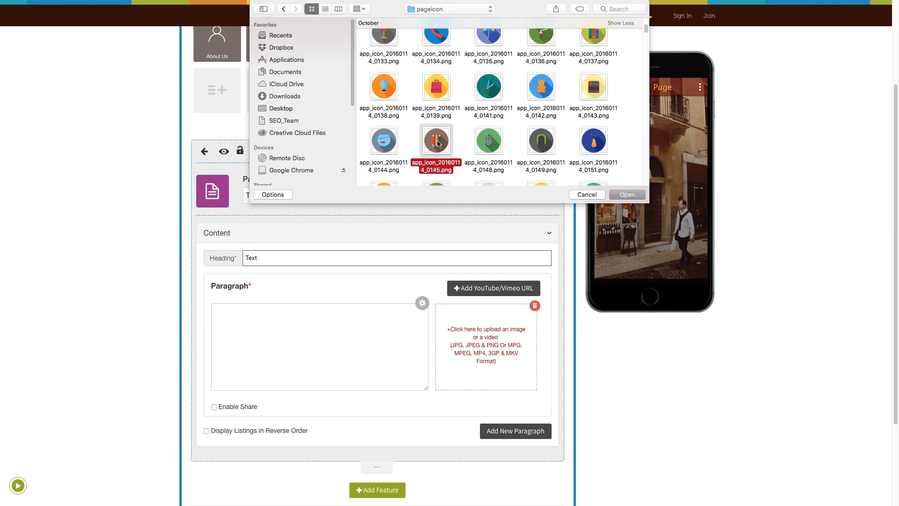
left_click(627, 195)
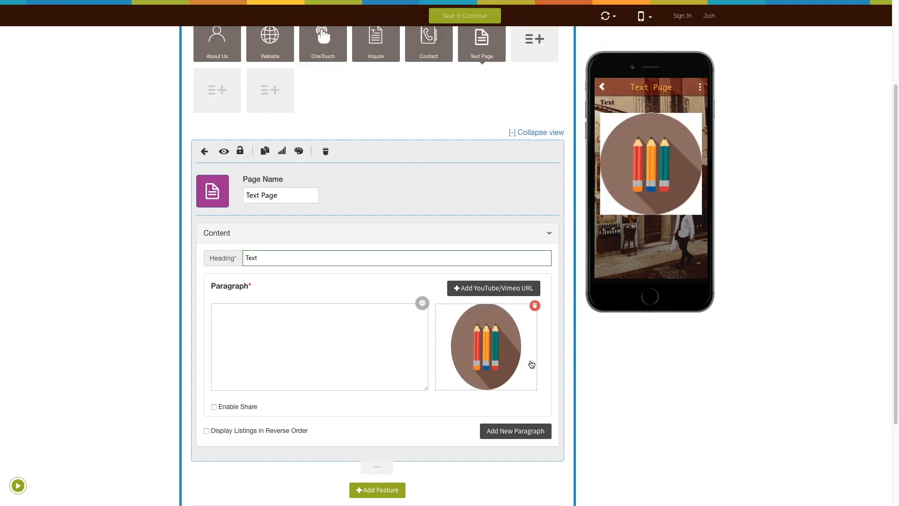
Set the paragraph text to "Text Page Paragraph".
type("Text Page Paragraph")
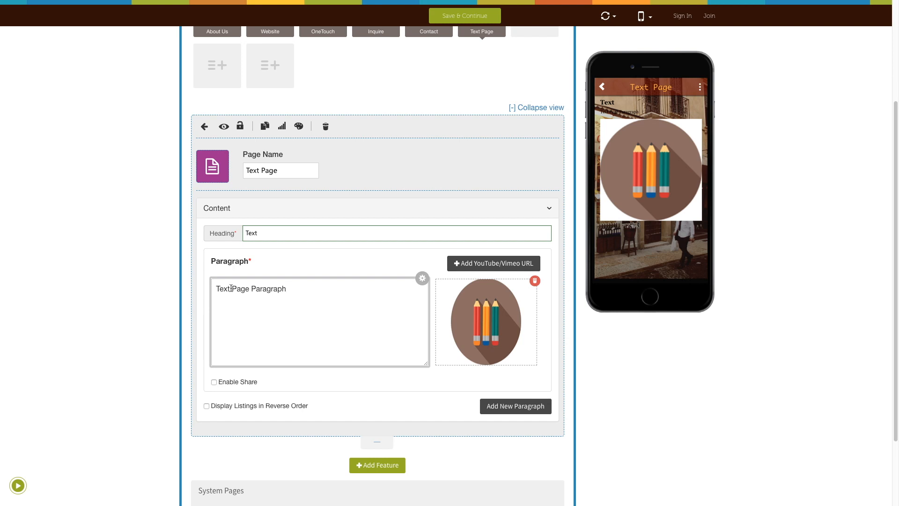
left_click(422, 278)
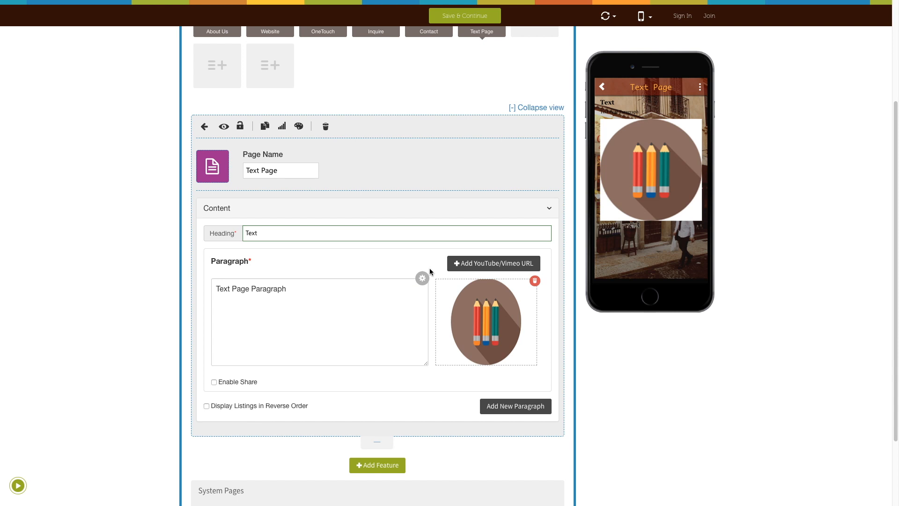
scroll("down", 3)
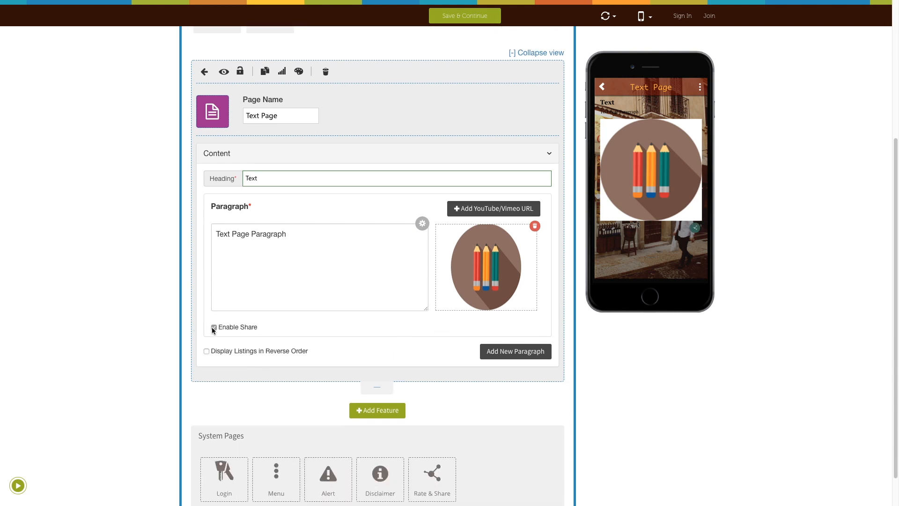
left_click(213, 327)
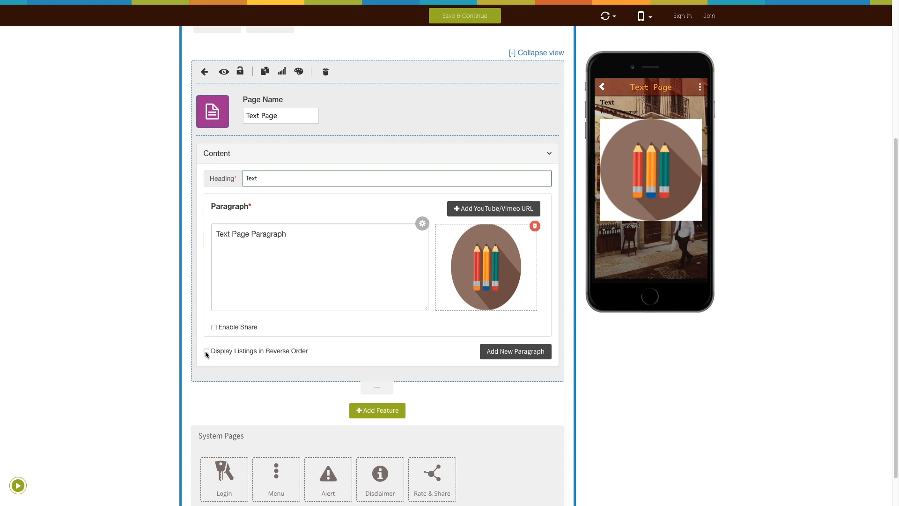
Add and delete an extra paragraph, then reach the page background options via Color Scheme.
left_click(514, 351)
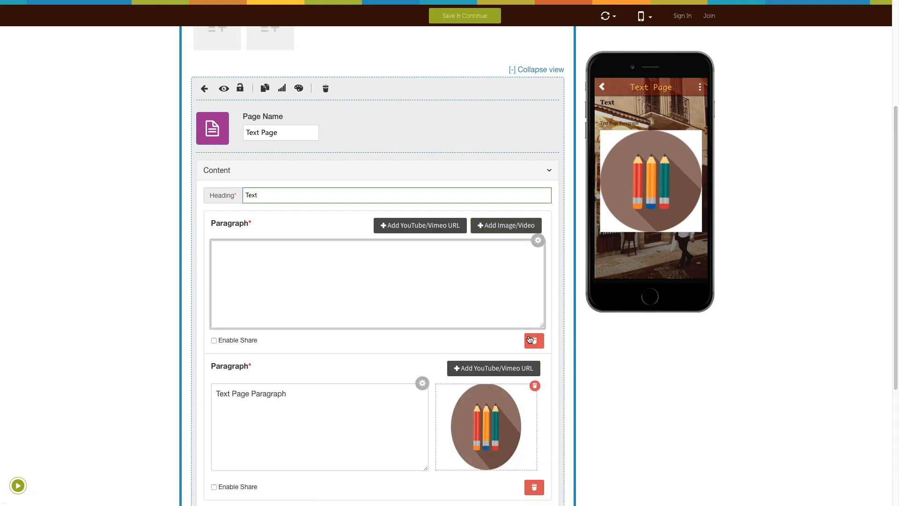
left_click(532, 340)
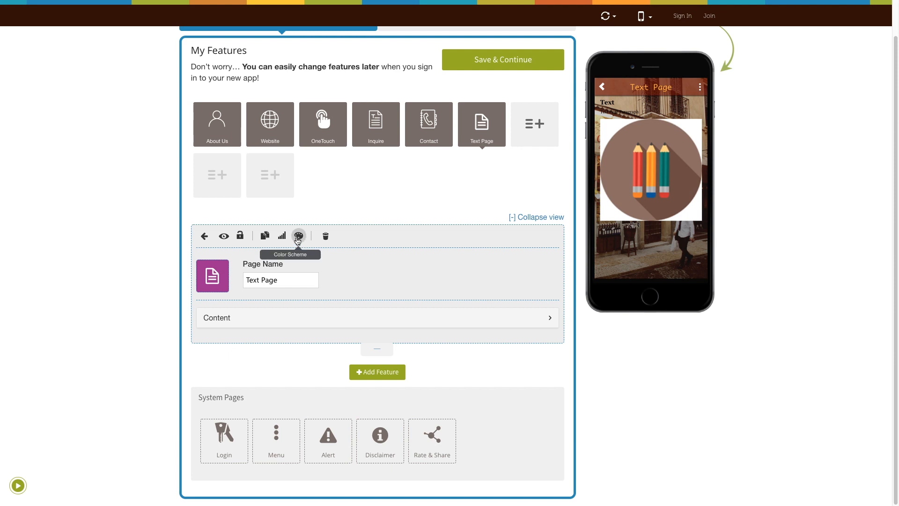
left_click(298, 236)
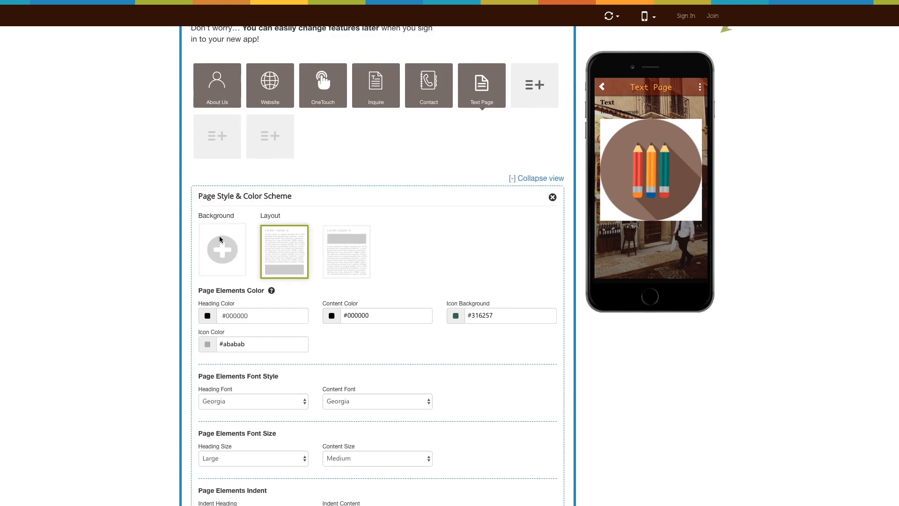
left_click(222, 249)
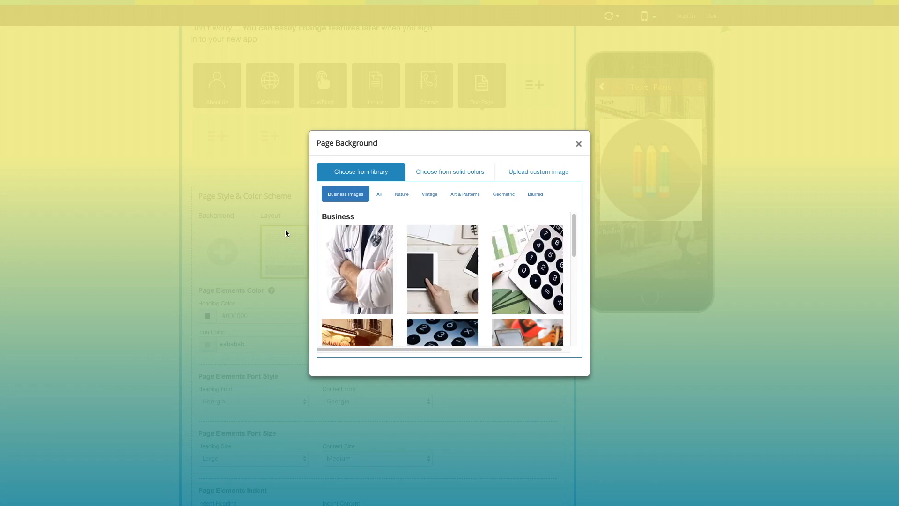
mouse_move(353, 174)
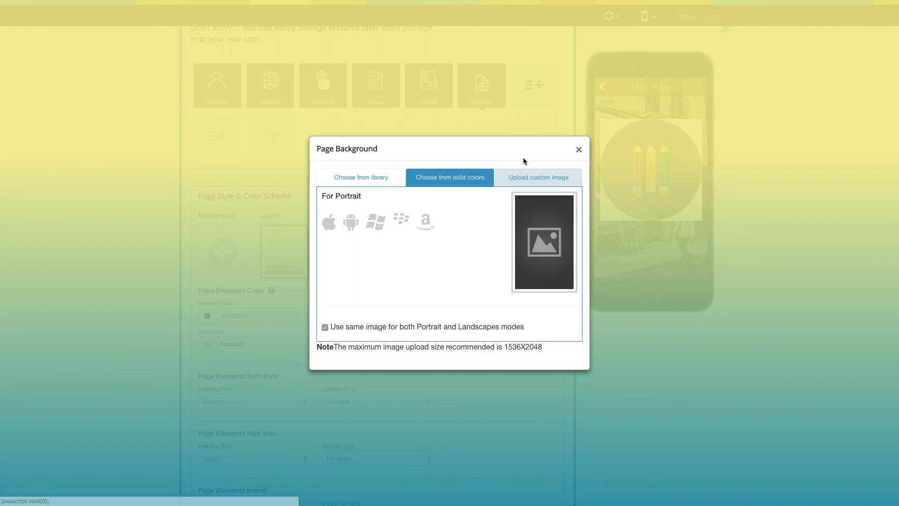
View custom upload with separate portrait and landscape images, then close without a background.
left_click(538, 177)
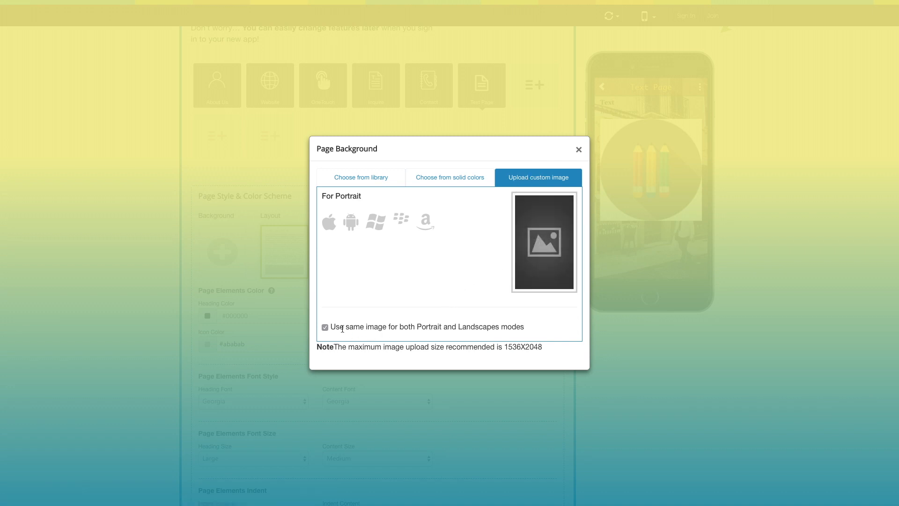
left_click(325, 326)
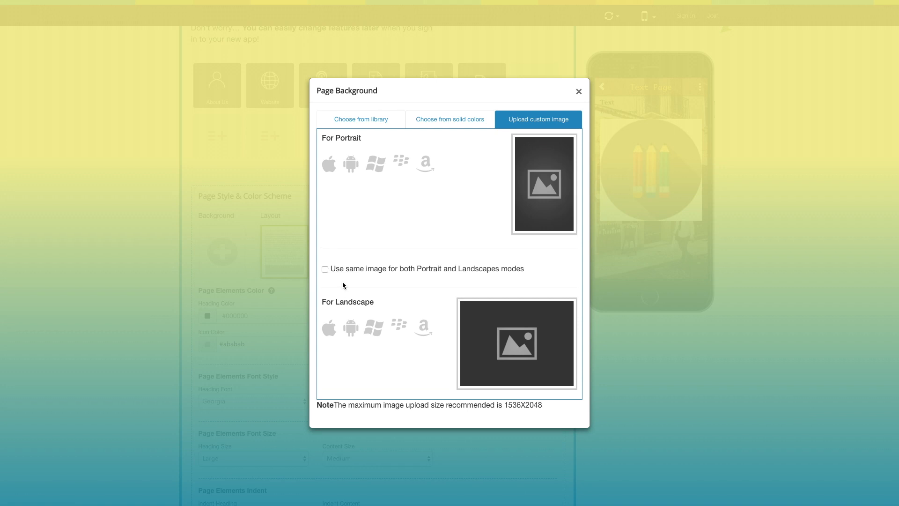
mouse_move(364, 282)
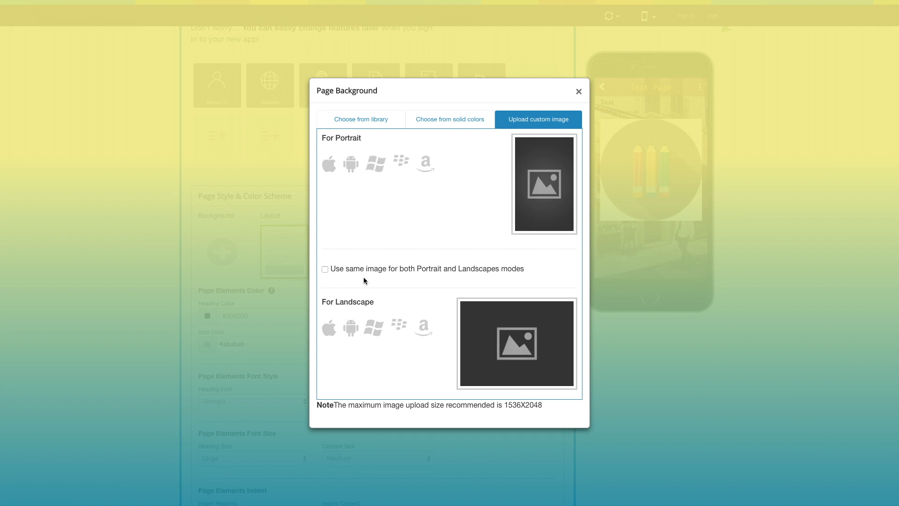
mouse_move(518, 279)
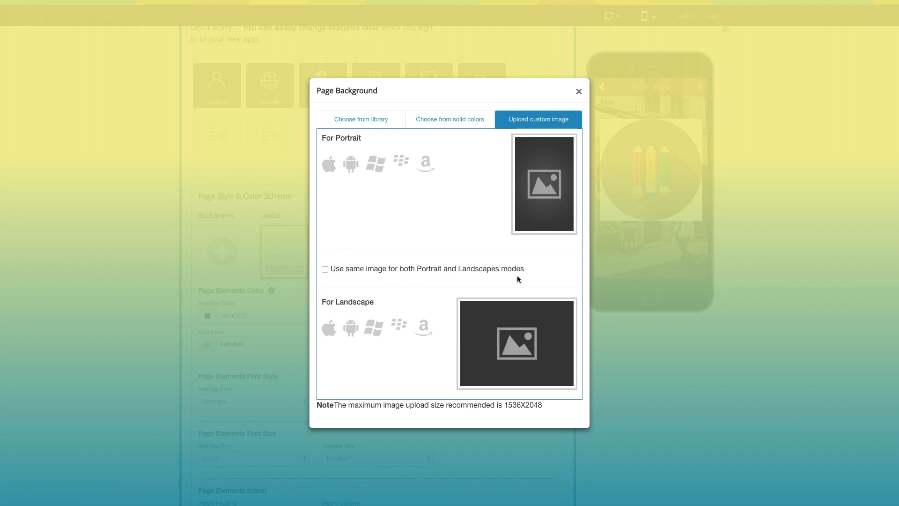
left_click(579, 91)
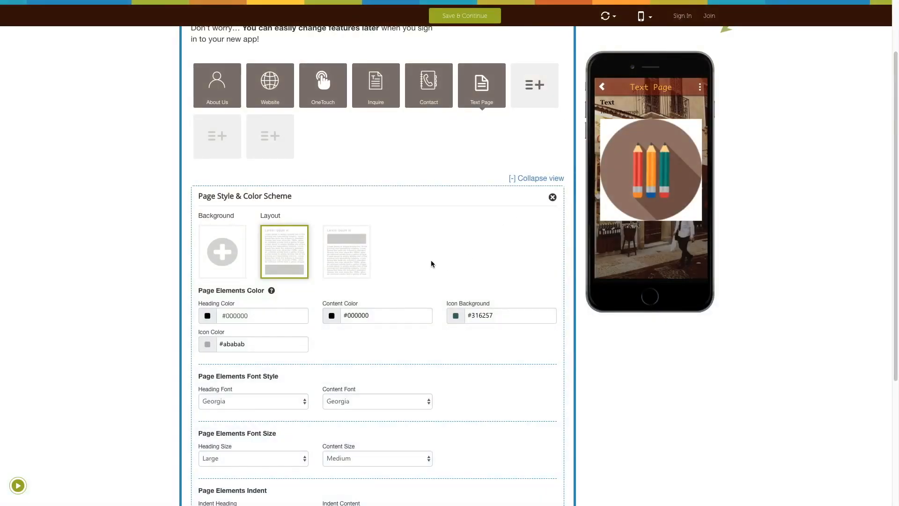
Switch the Text Page to the second layout and Save & Continue.
left_click(346, 251)
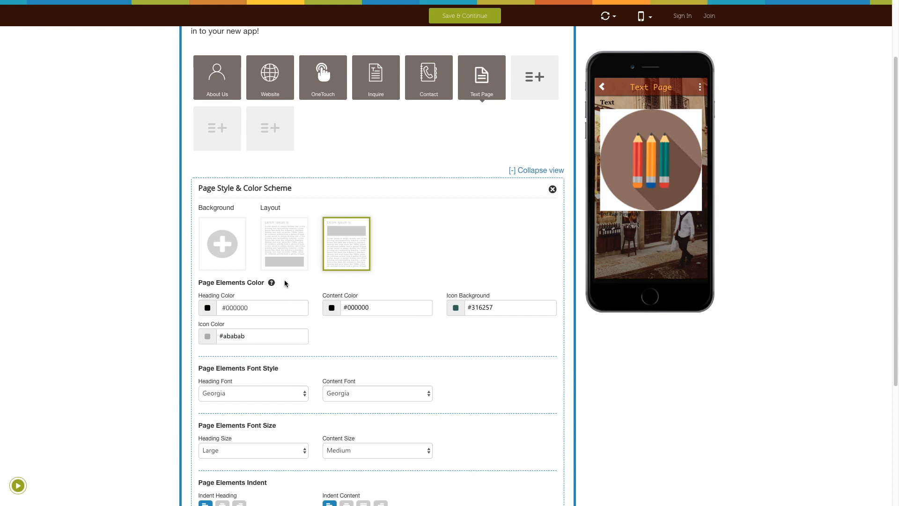
scroll("down", 3)
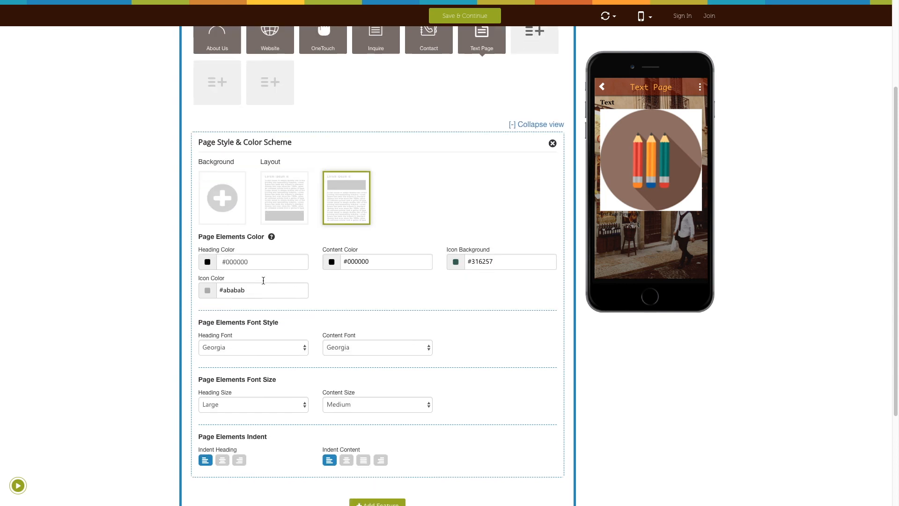
scroll("down", 3)
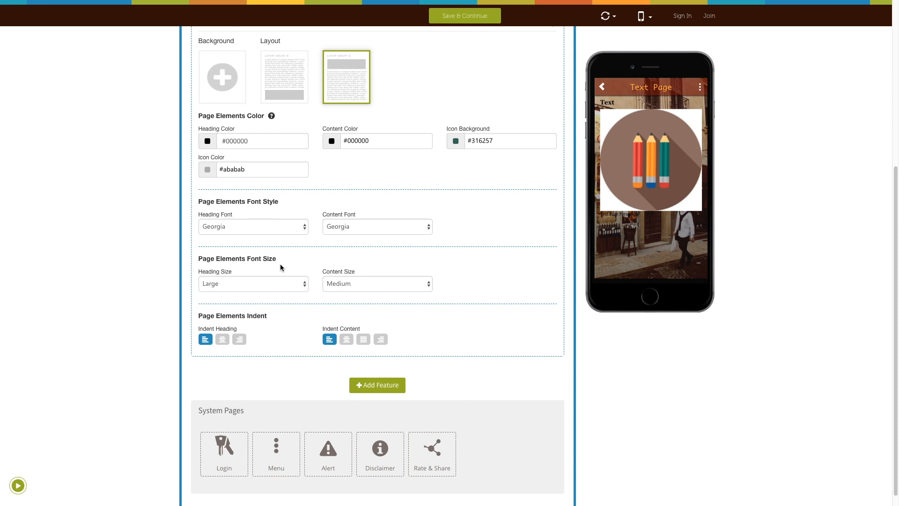
scroll("up", 3)
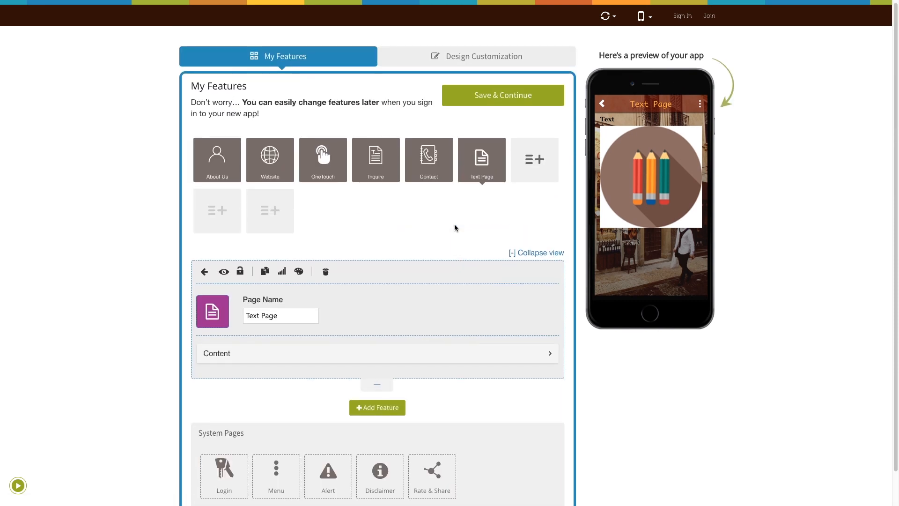
left_click(502, 95)
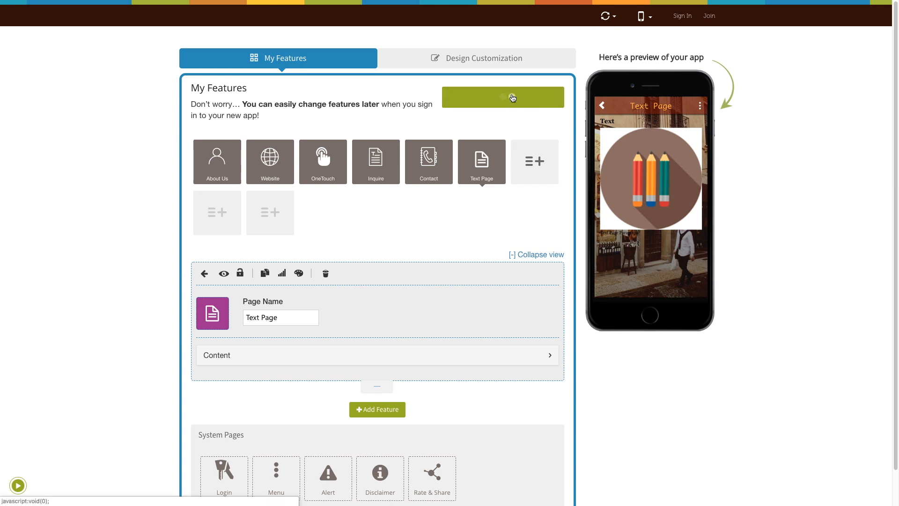